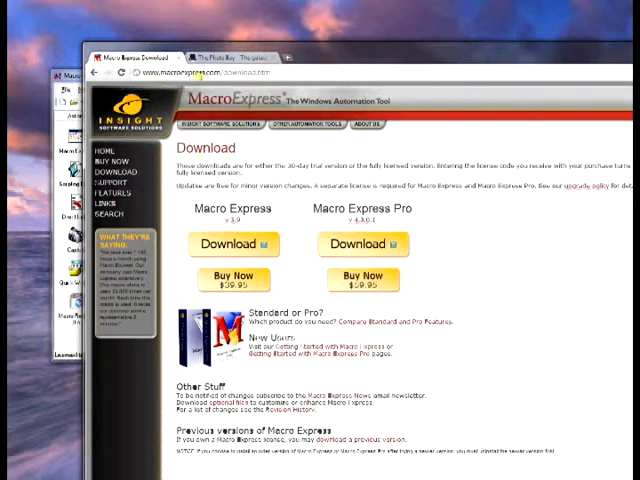
{"action": "mouse_move", "coordinate": [237, 274]}
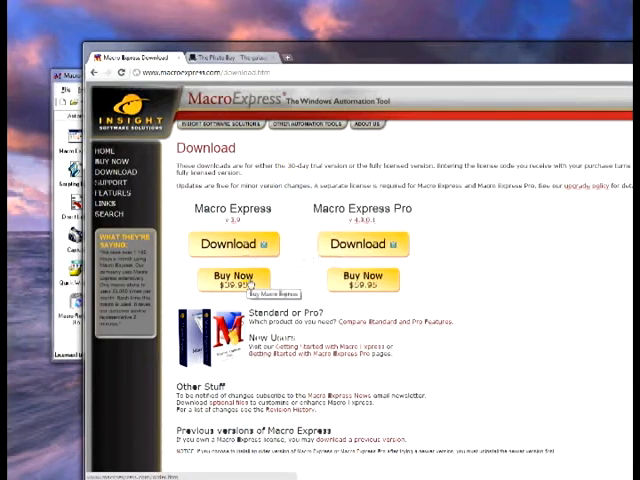
Step: Add a new macro and choose its default activation type in the dialog
{"action": "left_click", "coordinate": [215, 57]}
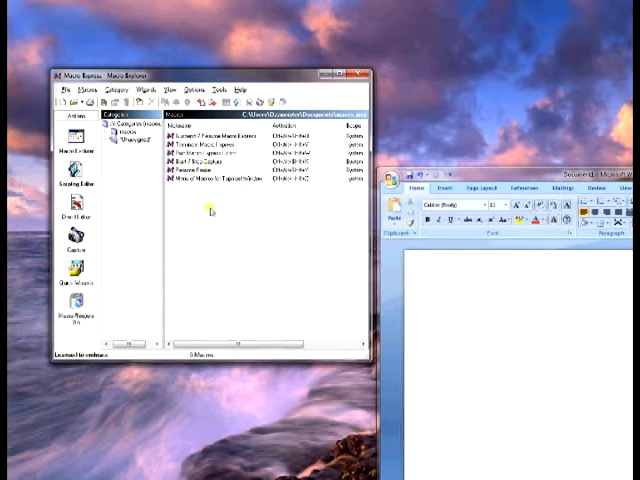
{"action": "mouse_move", "coordinate": [99, 234]}
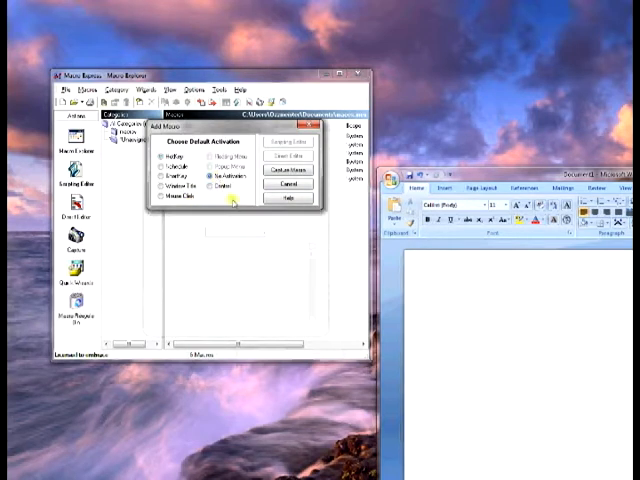
{"action": "left_click", "coordinate": [160, 158]}
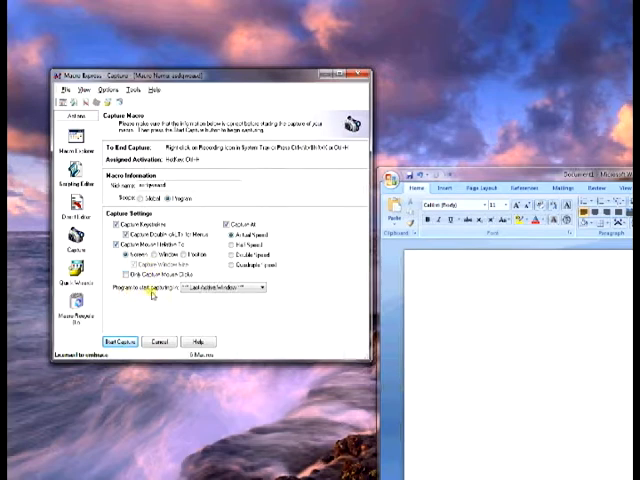
Step: Pick the program in which the macro capture should begin
{"action": "left_click", "coordinate": [254, 289]}
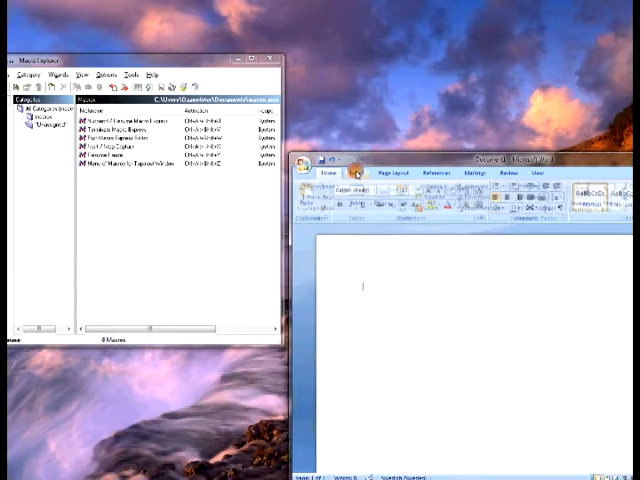
{"action": "left_click", "coordinate": [389, 174]}
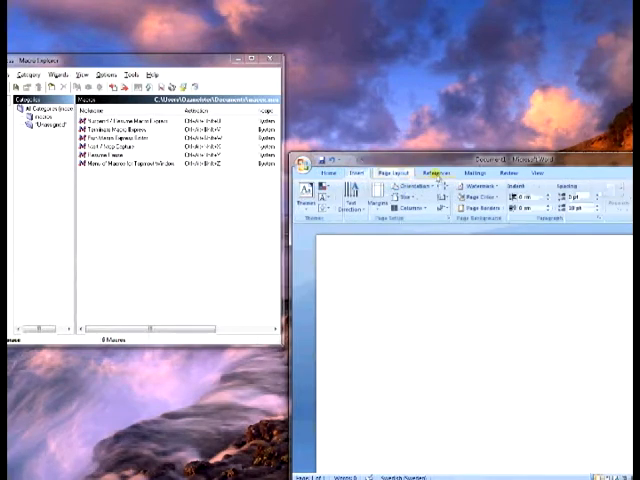
{"action": "left_click", "coordinate": [476, 176]}
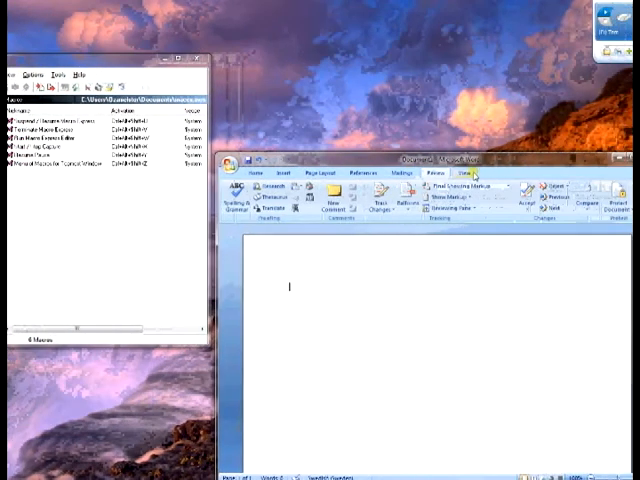
{"action": "left_click", "coordinate": [263, 173]}
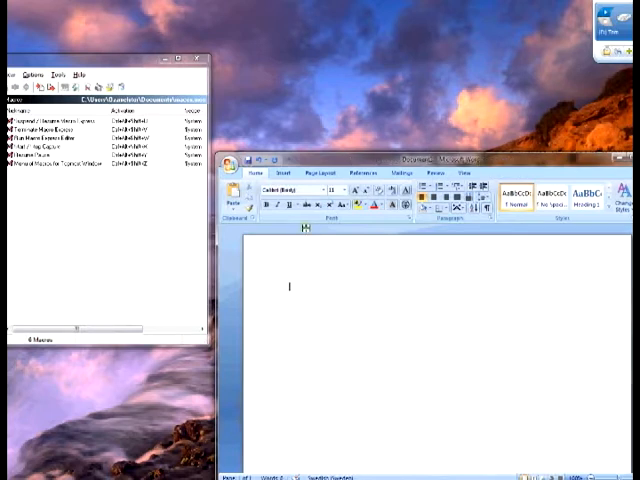
{"action": "left_click", "coordinate": [286, 192]}
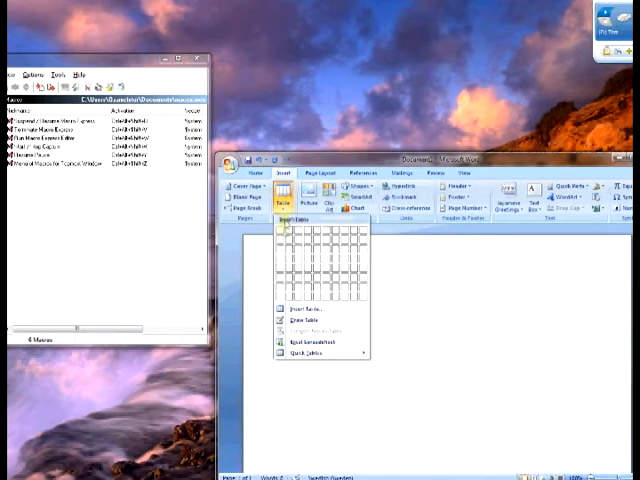
{"action": "left_click", "coordinate": [289, 232]}
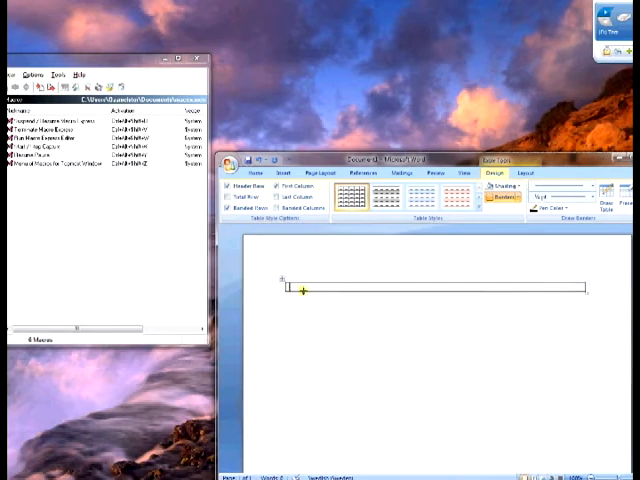
{"action": "right_click", "coordinate": [305, 290]}
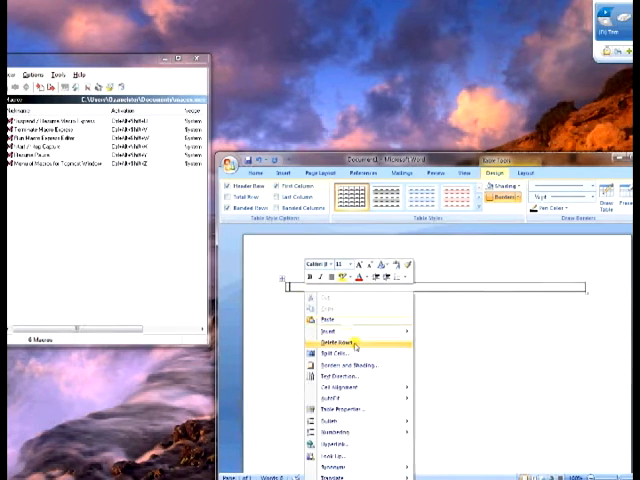
{"action": "left_click", "coordinate": [333, 342]}
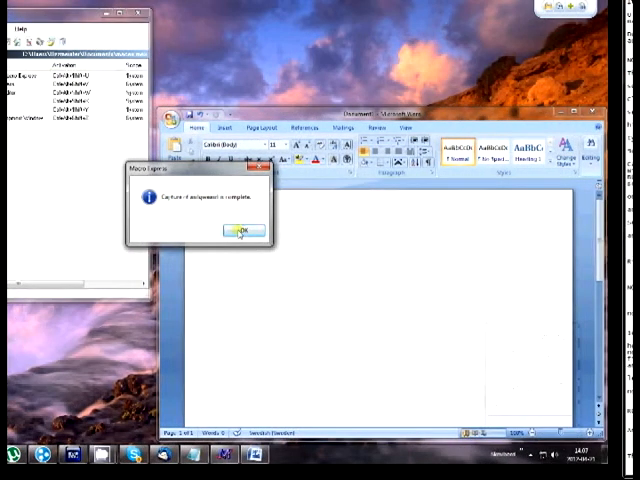
Step: Acknowledge the 'Capture is complete' message so the new macro is saved
{"action": "left_click", "coordinate": [240, 232]}
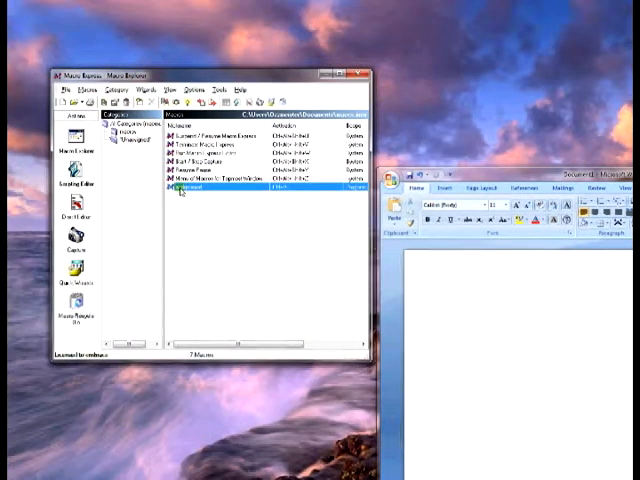
{"action": "right_click", "coordinate": [180, 189]}
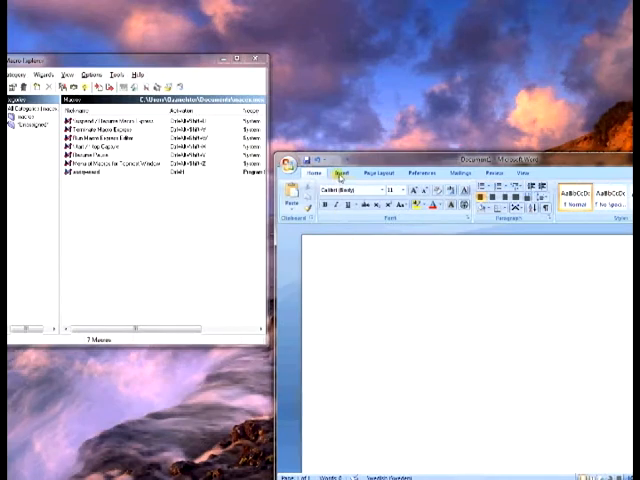
{"action": "left_click", "coordinate": [349, 175]}
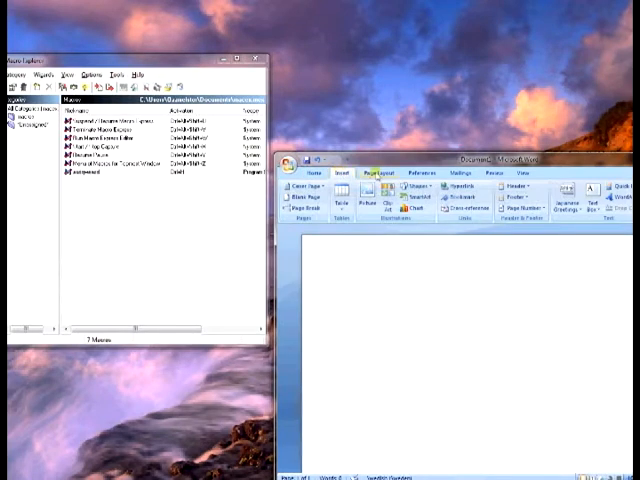
{"action": "left_click", "coordinate": [421, 175]}
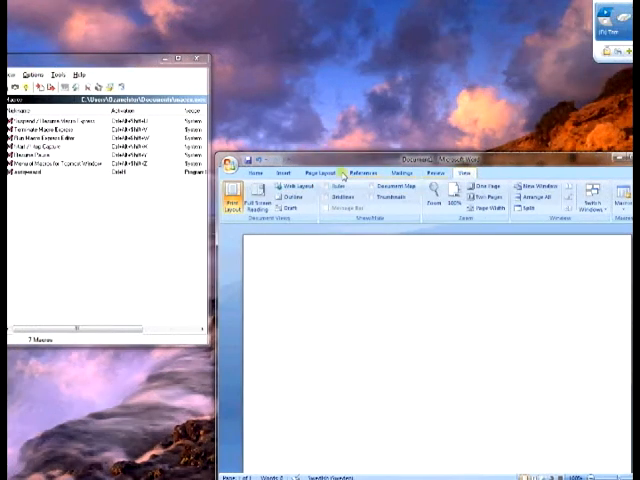
{"action": "left_click", "coordinate": [291, 176]}
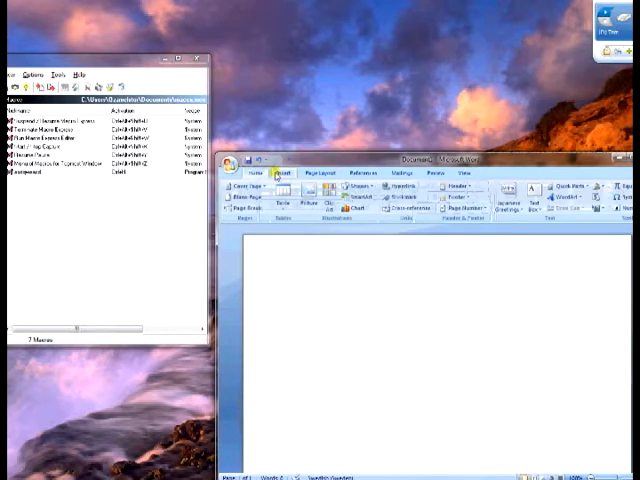
{"action": "left_click", "coordinate": [285, 198]}
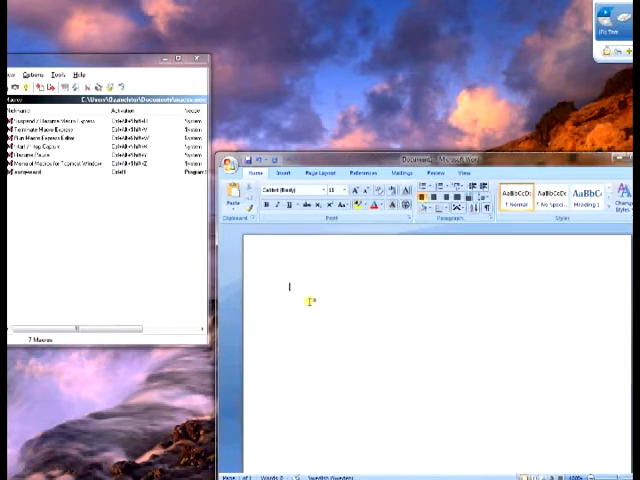
{"action": "left_click", "coordinate": [288, 174]}
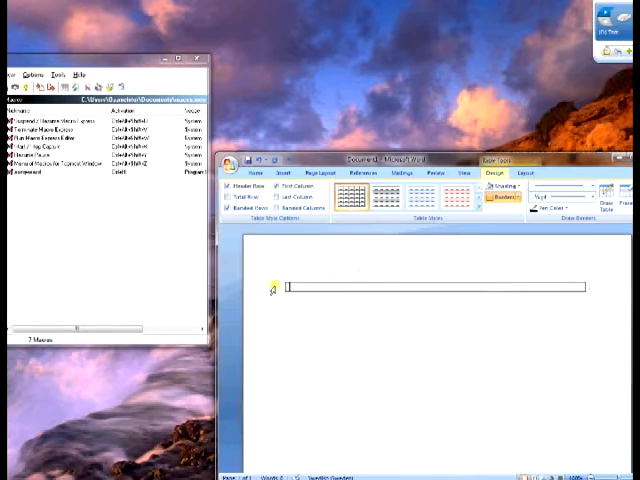
{"action": "right_click", "coordinate": [290, 290]}
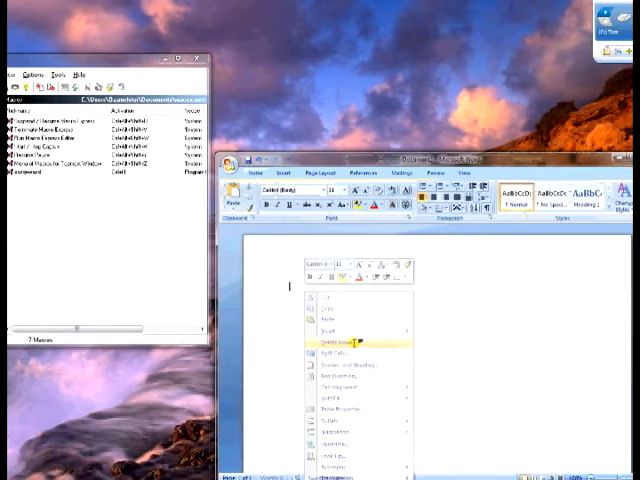
{"action": "left_click", "coordinate": [330, 342]}
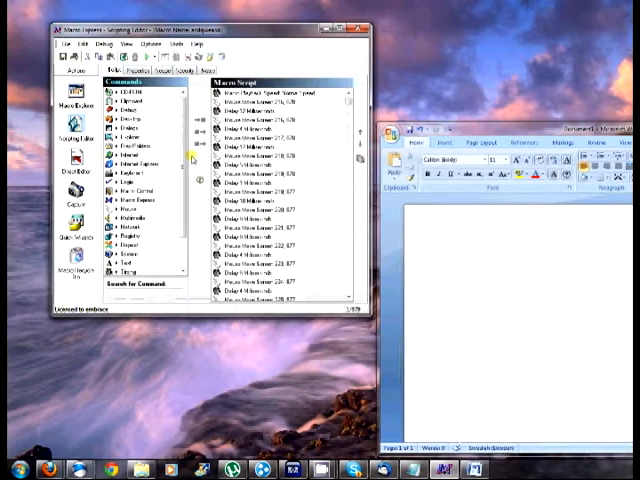
{"action": "mouse_move", "coordinate": [283, 130]}
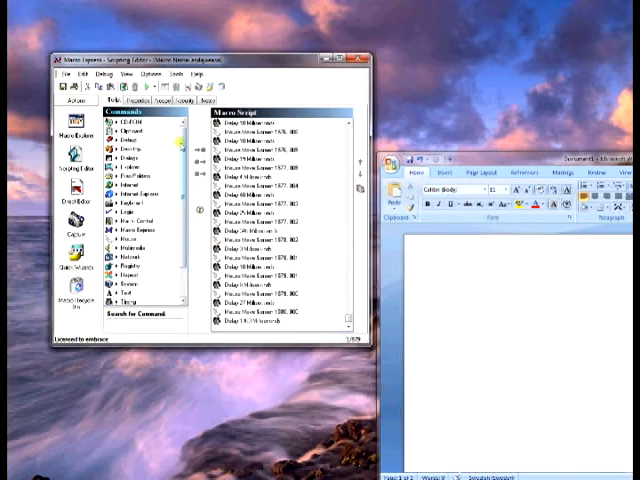
Step: Scroll the Macro Script list down to the last recorded command
{"action": "scroll", "scroll_direction": "down", "scroll_amount": 3}
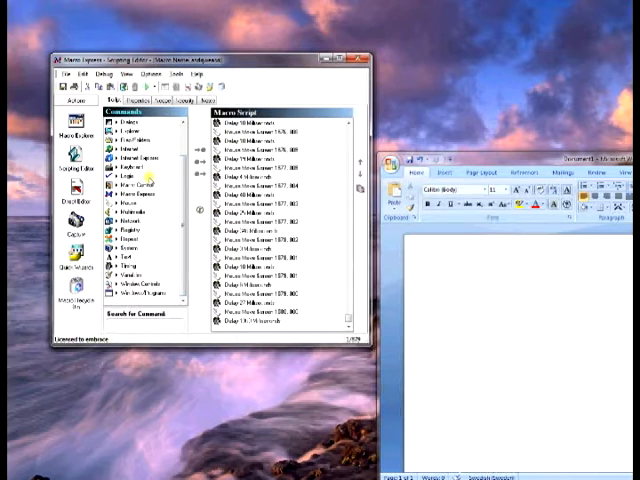
{"action": "mouse_move", "coordinate": [131, 266]}
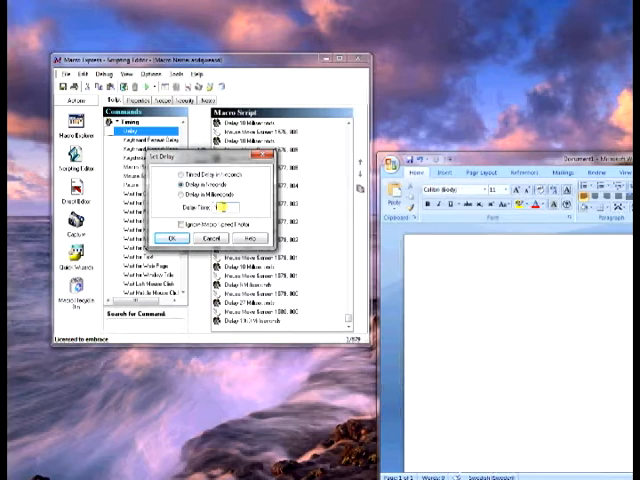
Step: Set the Delay command's duration to 5 seconds
{"action": "left_click", "coordinate": [171, 239]}
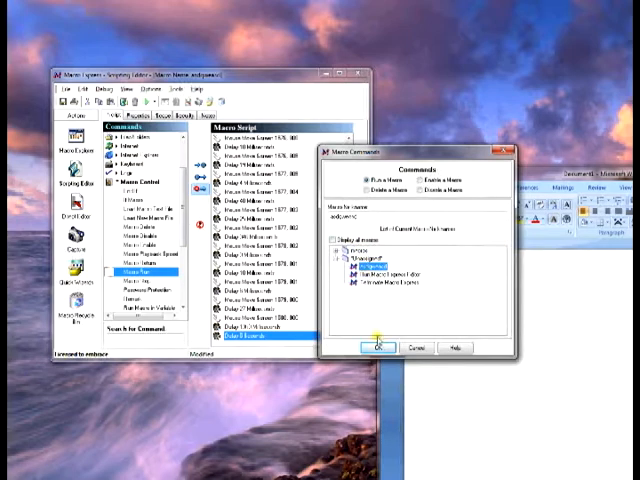
Step: Confirm a Macro Run command that launches the captured macro at the end
{"action": "left_click", "coordinate": [378, 347]}
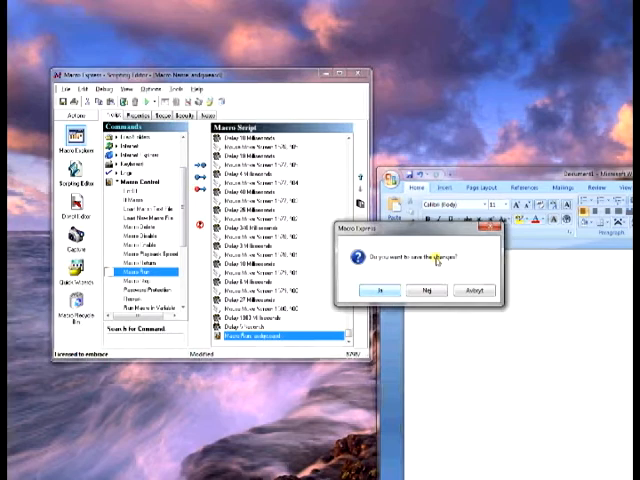
Step: Save the changes to the edited macro when prompted on closing
{"action": "left_click", "coordinate": [377, 290]}
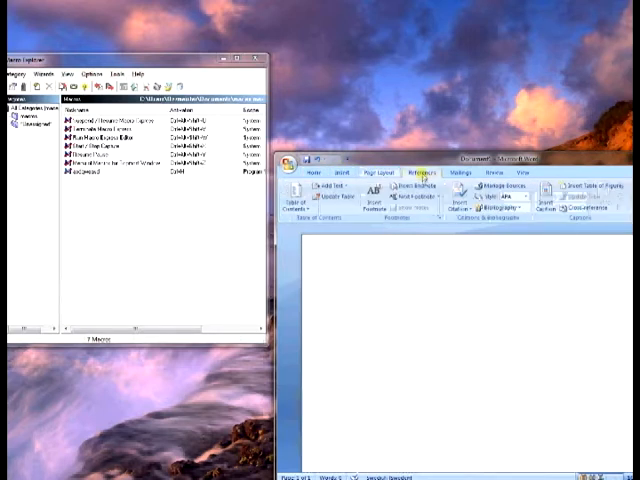
Step: Replay the macro in Word, browsing ribbon tabs, inserting a table and typing 'Selling shit!!!'
{"action": "left_click", "coordinate": [462, 172]}
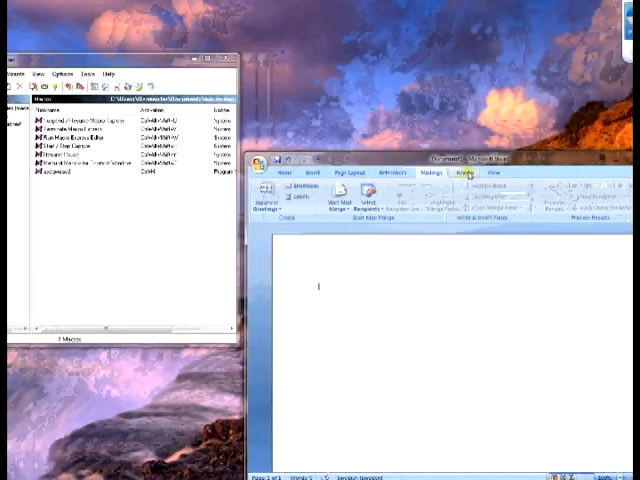
{"action": "left_click", "coordinate": [453, 172]}
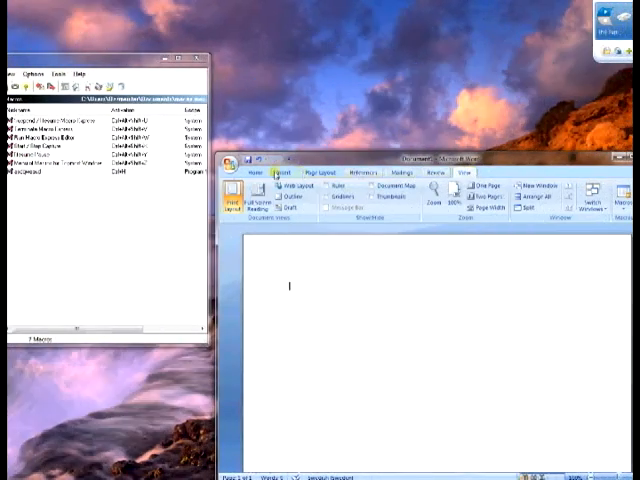
{"action": "left_click", "coordinate": [293, 172]}
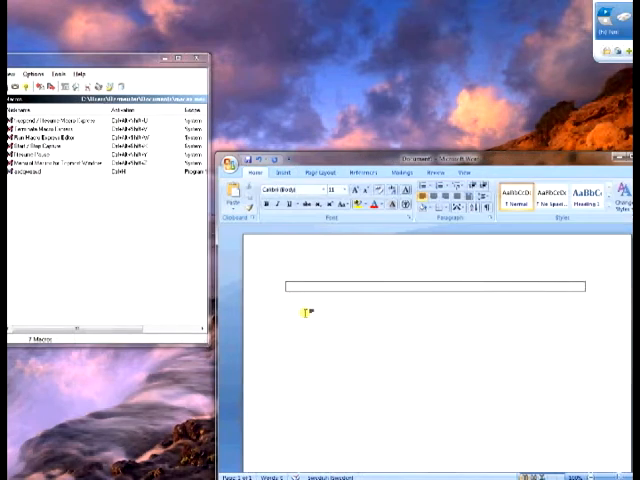
{"action": "type", "text": "Selling shit!!!"}
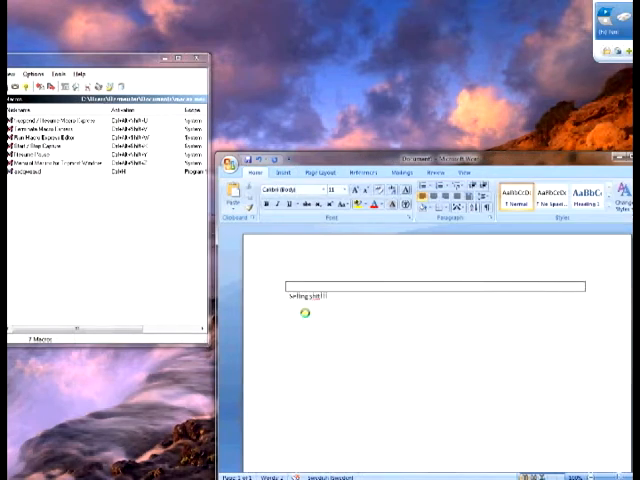
{"action": "left_click", "coordinate": [295, 195]}
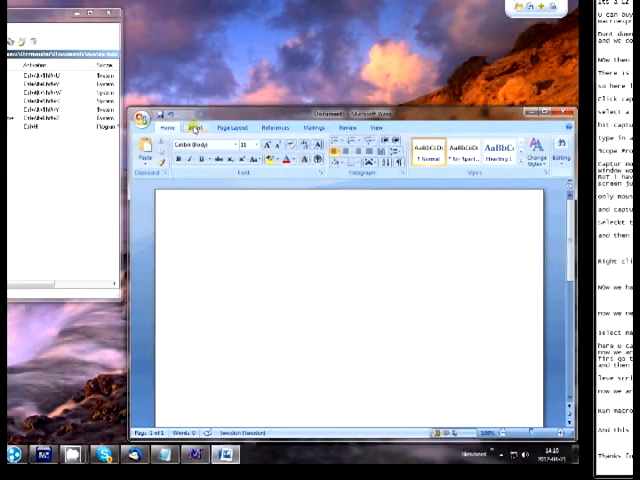
Step: Let playback continue in Word until the table and text are cleared
{"action": "left_click", "coordinate": [194, 127]}
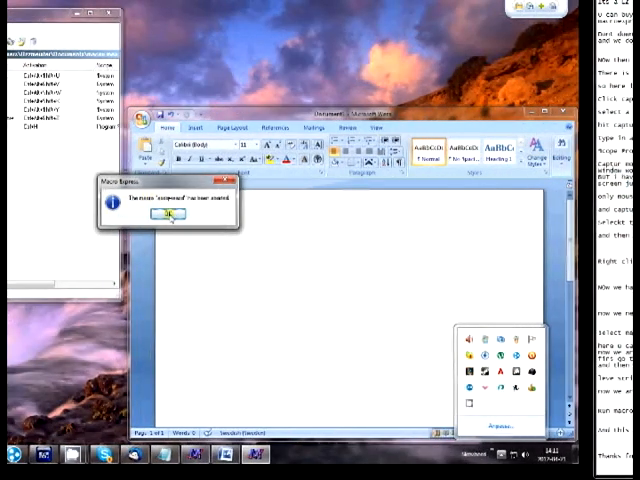
Step: Dismiss Macro Express's aborted-macro notice
{"action": "left_click", "coordinate": [167, 214]}
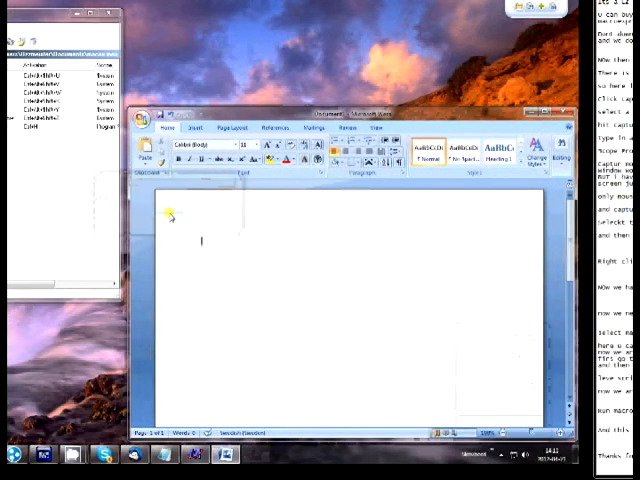